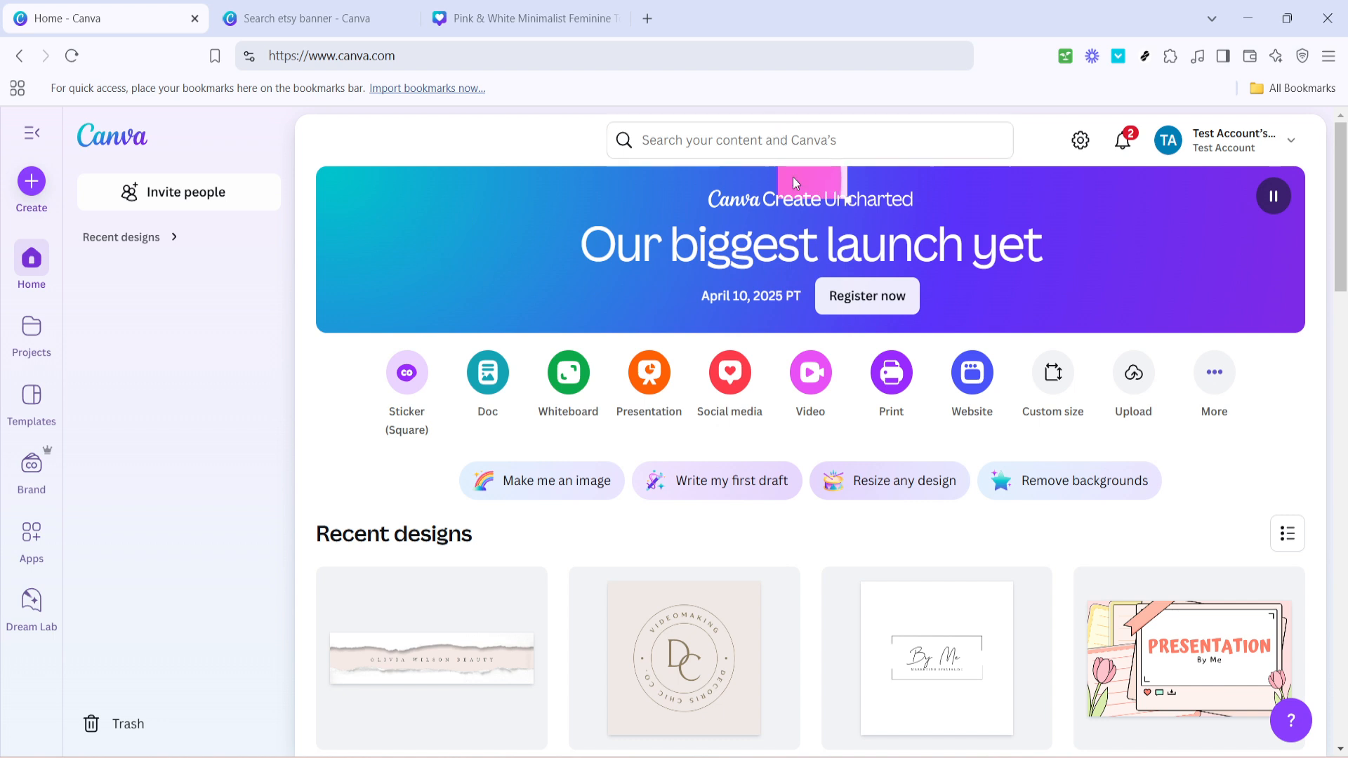
Step: Switch to the browser tab showing Canva's 'etsy banner' template search results
click(305, 19)
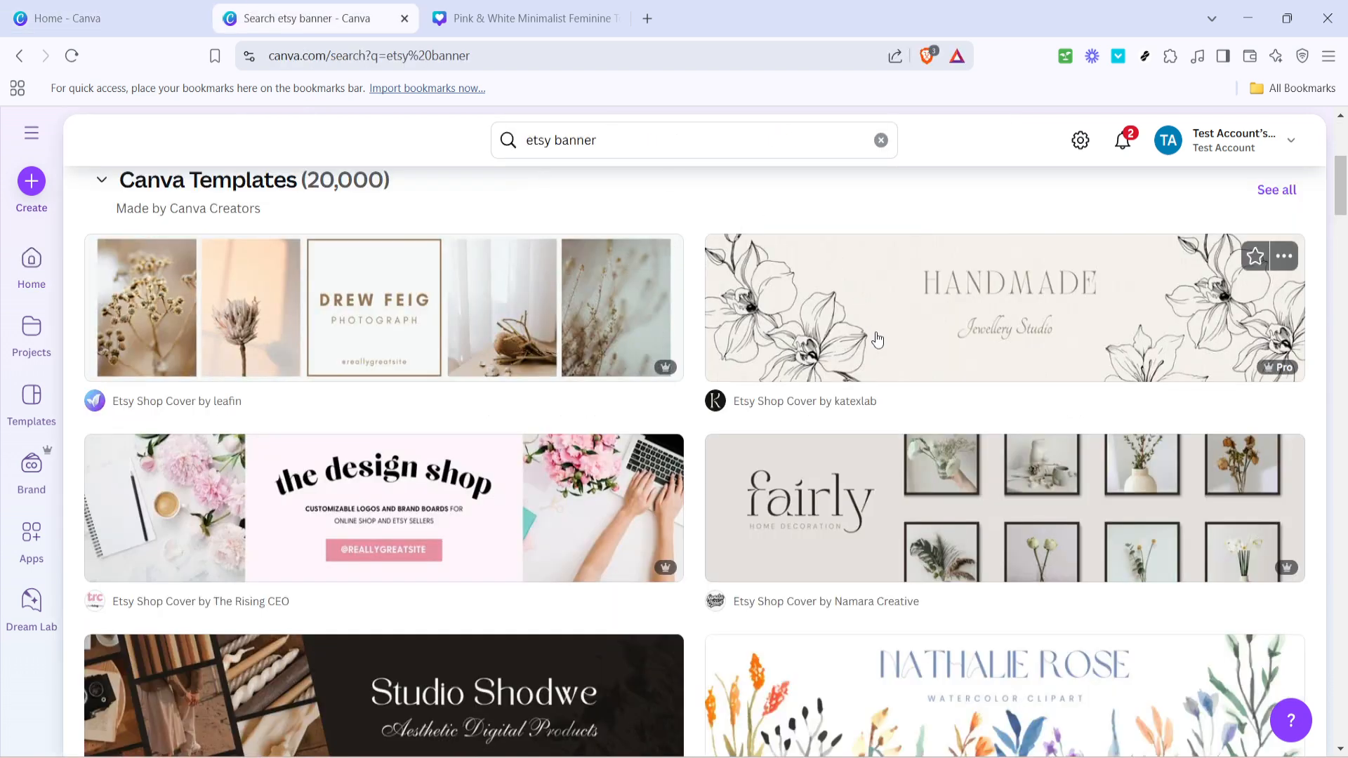
Step: Browse the Etsy shop cover results and preview the pink torn-paper OLIVIA WILSON BEAUTY template
scroll(down, 3)
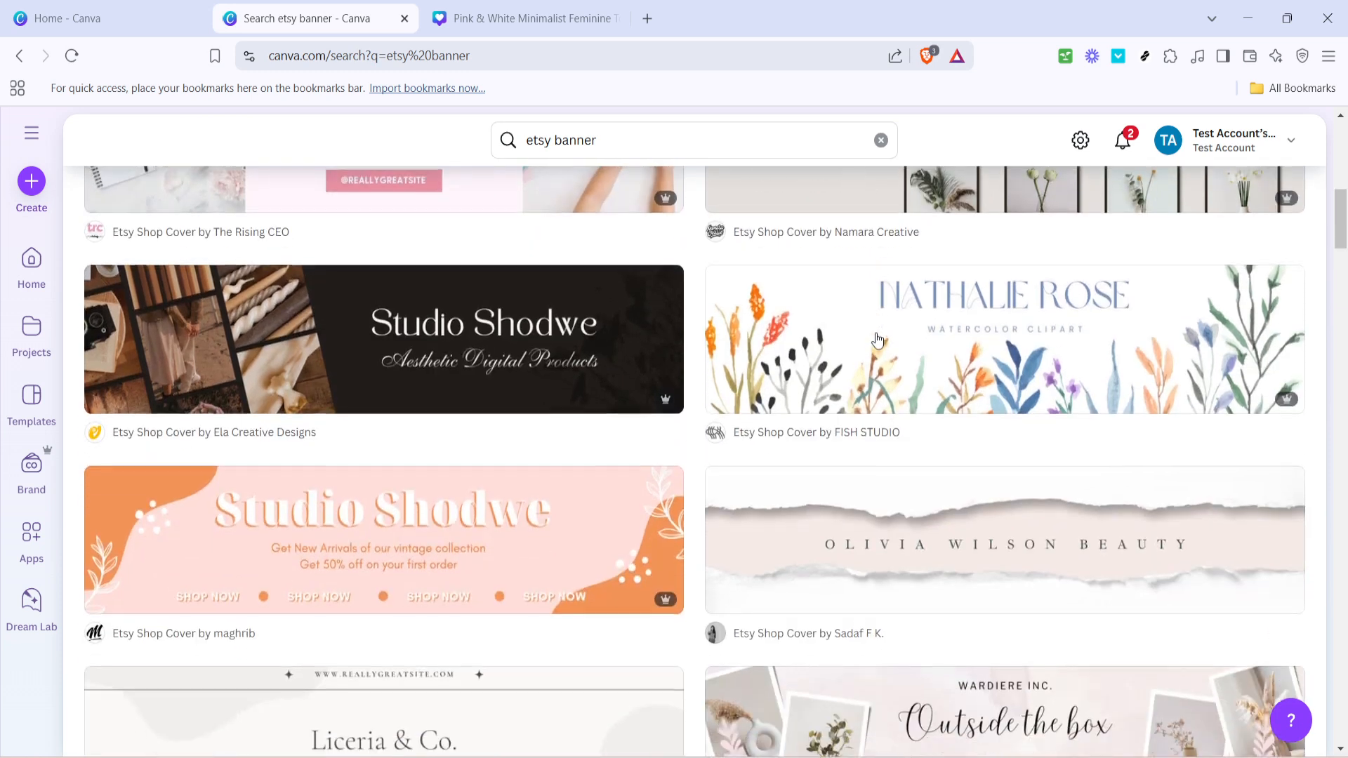
scroll(down, 3)
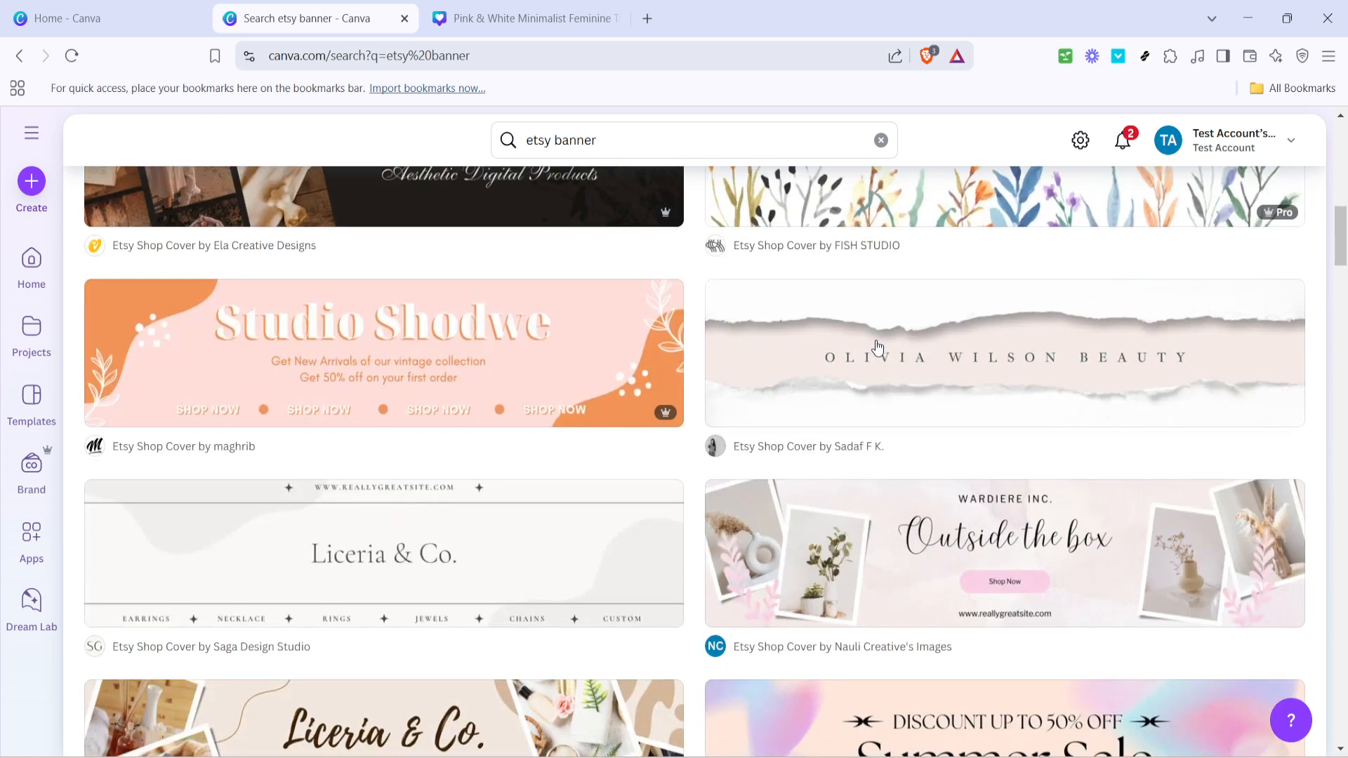
scroll(down, 3)
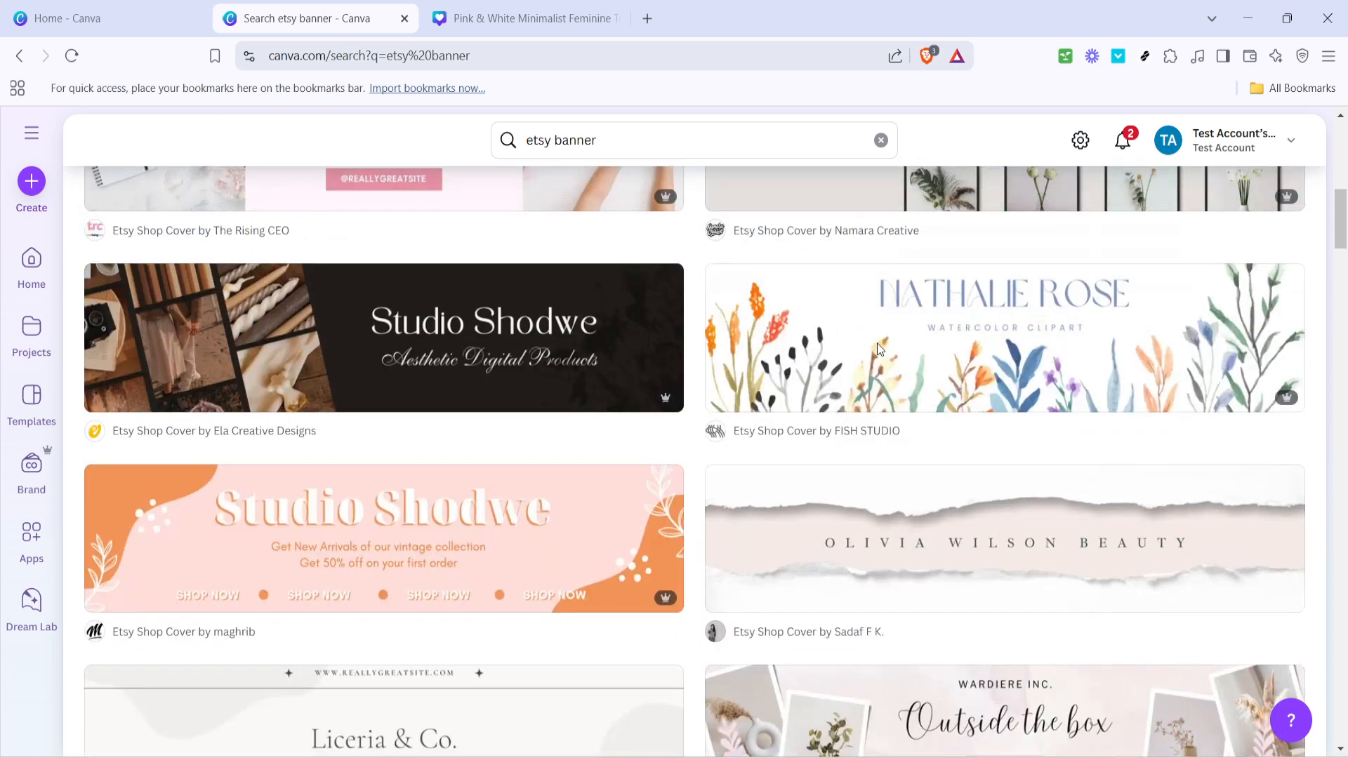
scroll(down, 3)
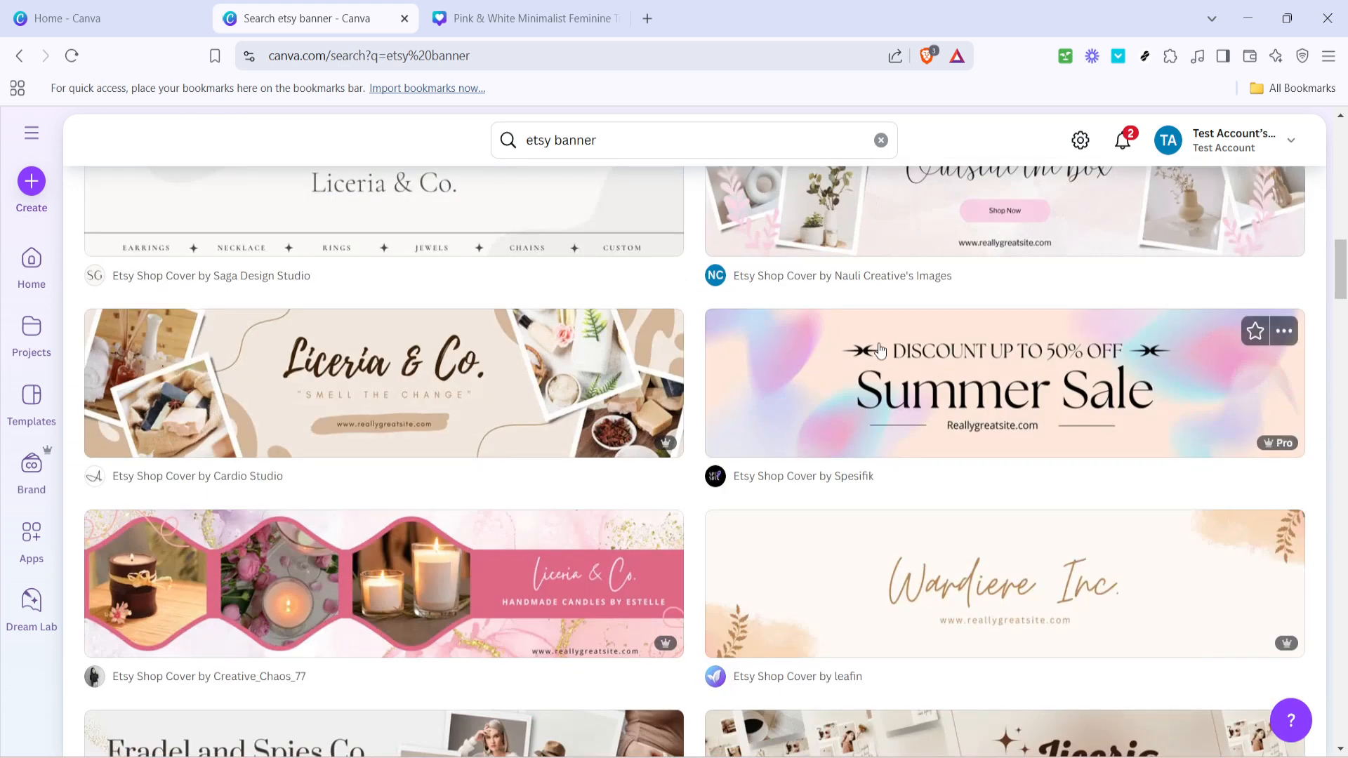
scroll(down, 3)
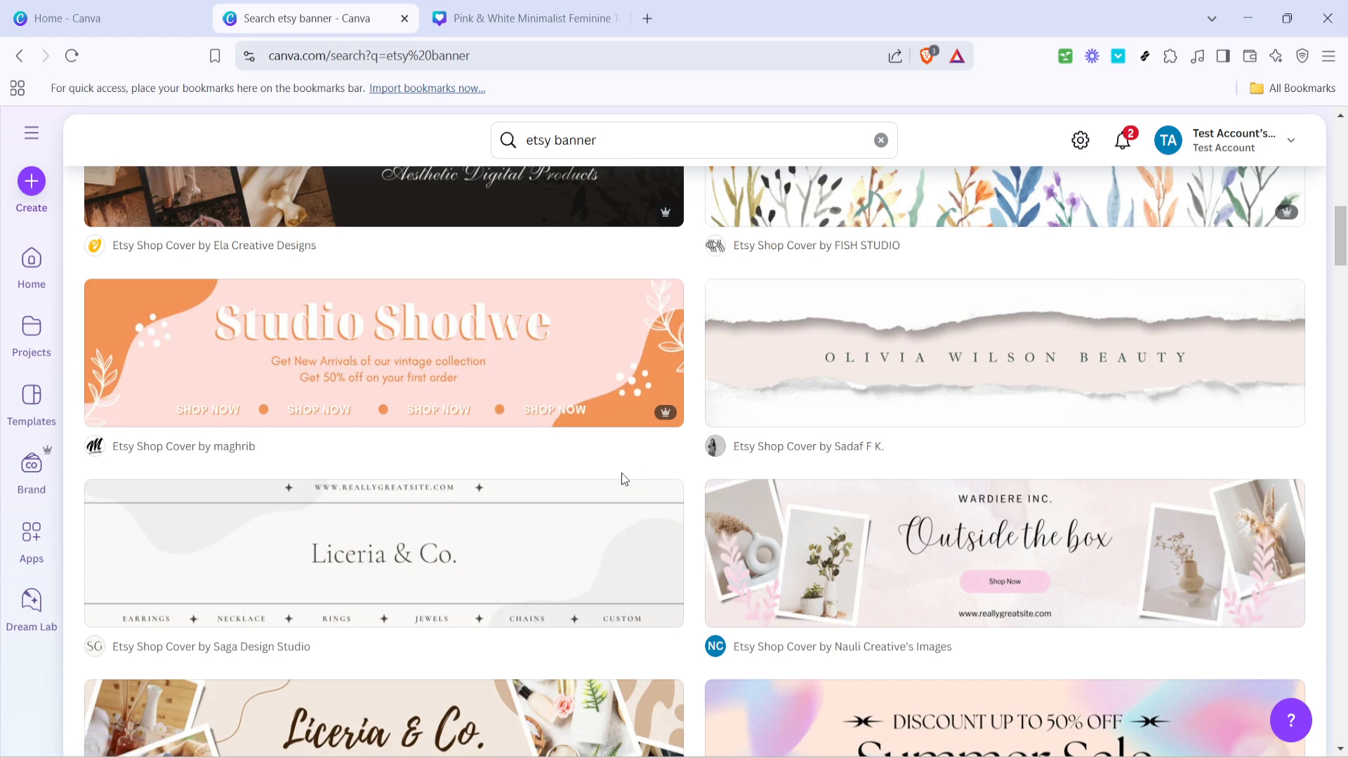
scroll(up, 3)
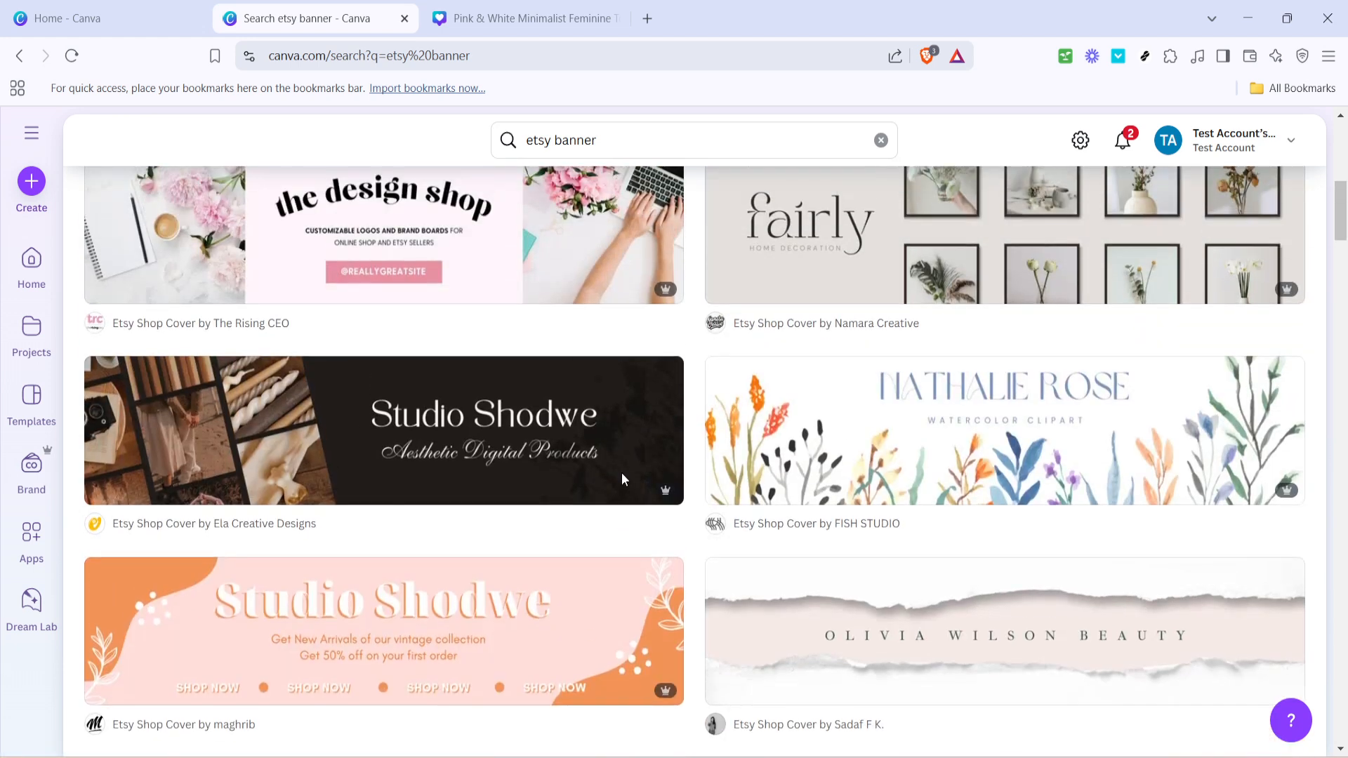
scroll(down, 3)
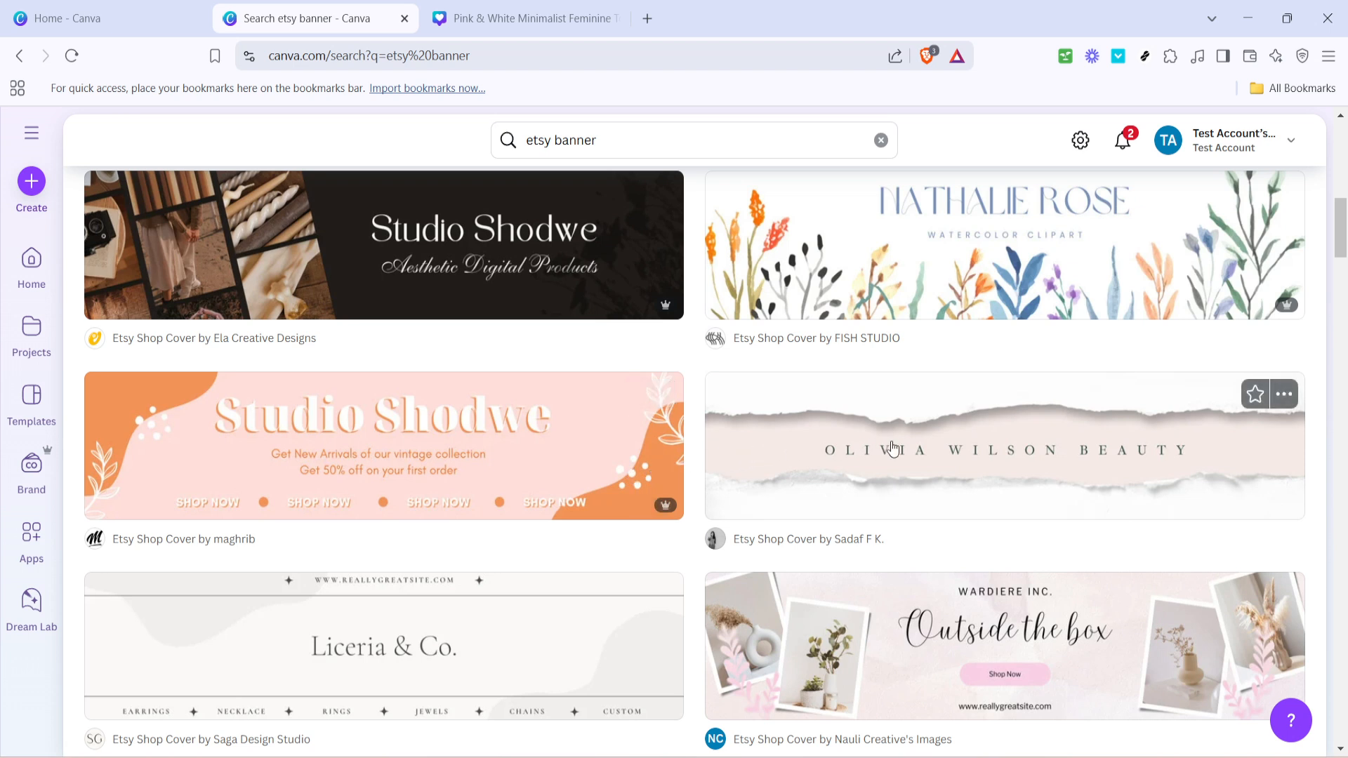
click(1003, 445)
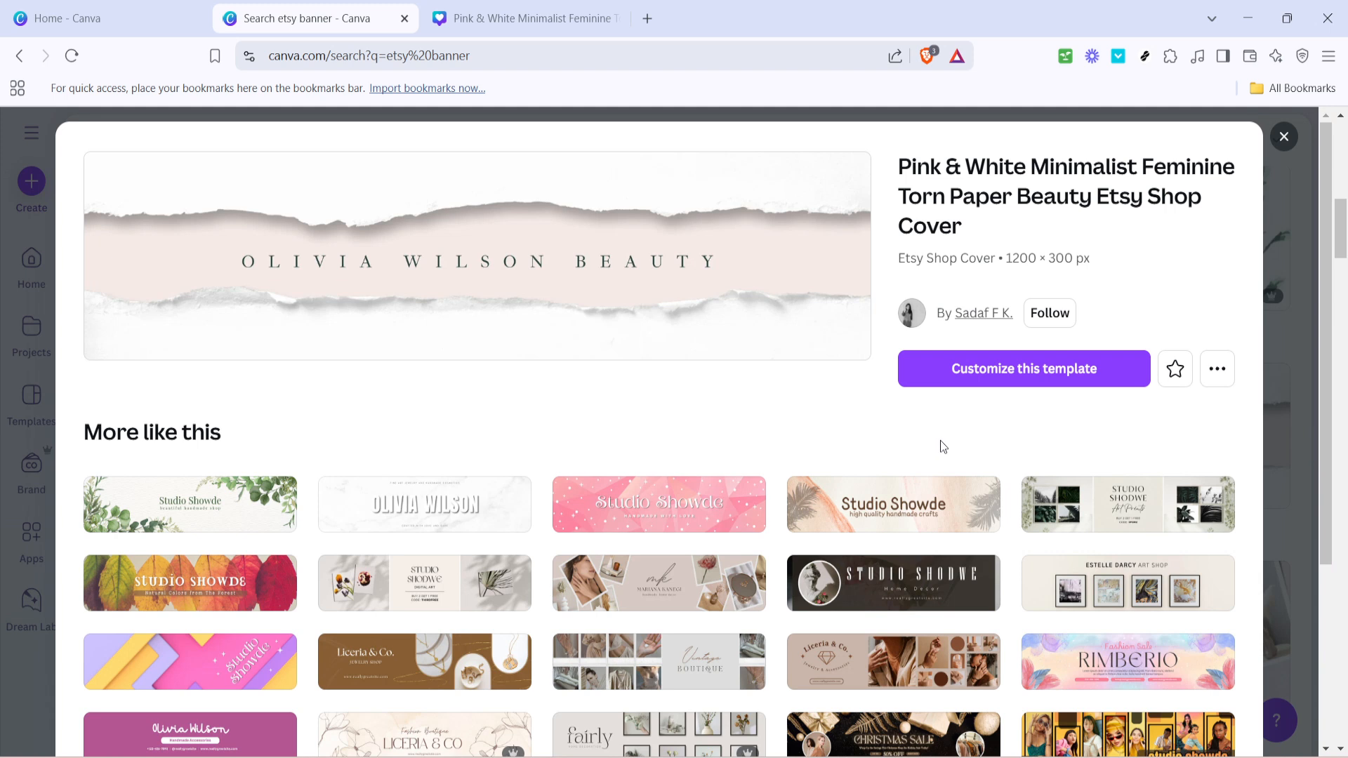
mouse_move(1023, 368)
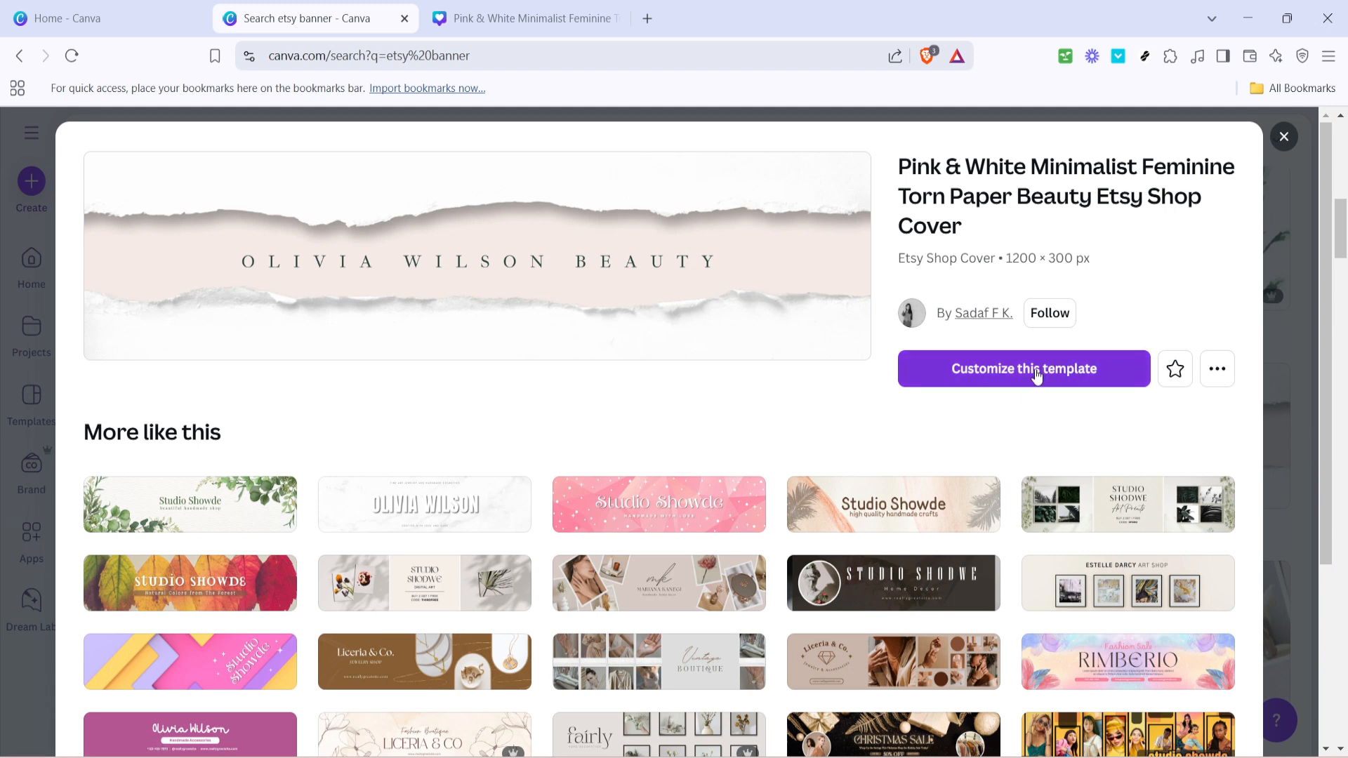
Step: Customize the torn-paper template so it opens as an editable 1200 × 300 px design
click(1023, 368)
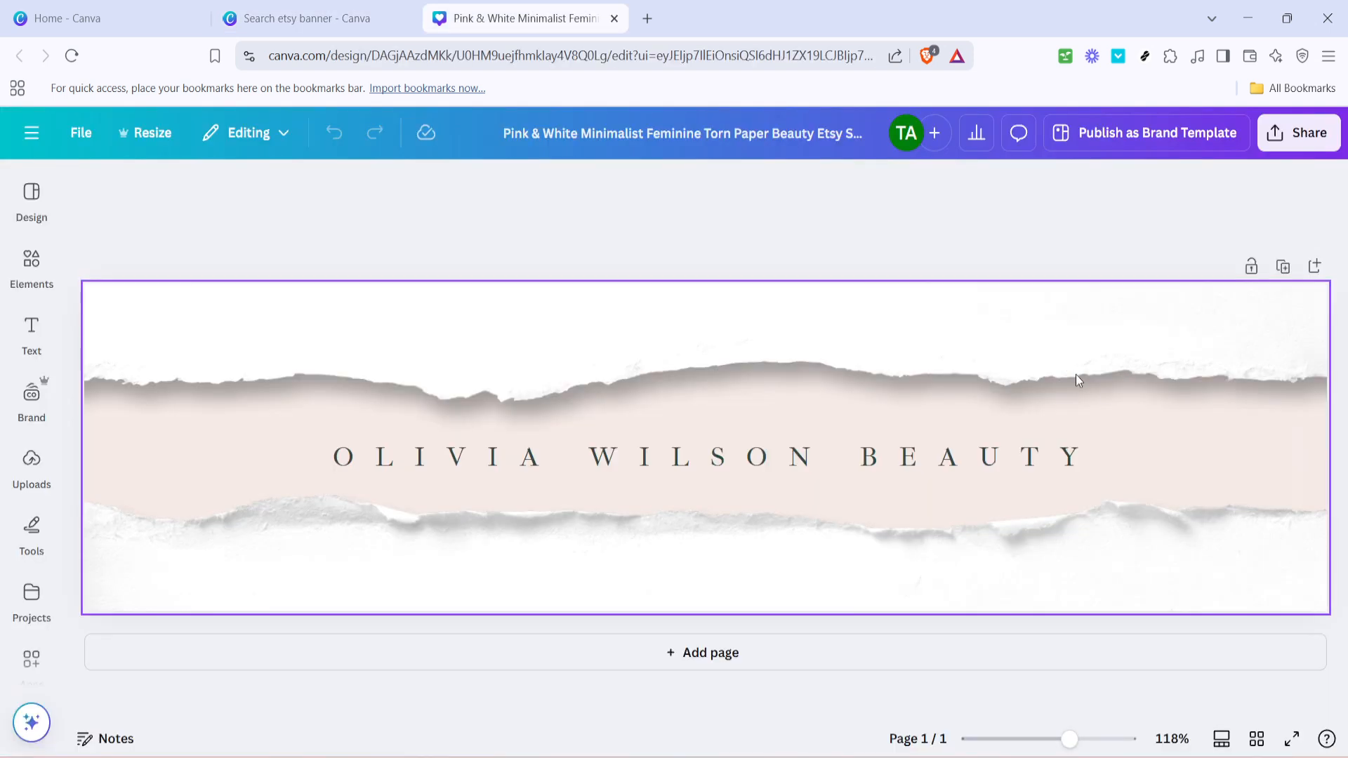
Step: Change the banner's shop name heading from OLIVIA WILSON BEAUTY to 'BY ME'
click(482, 455)
text(BY ME)
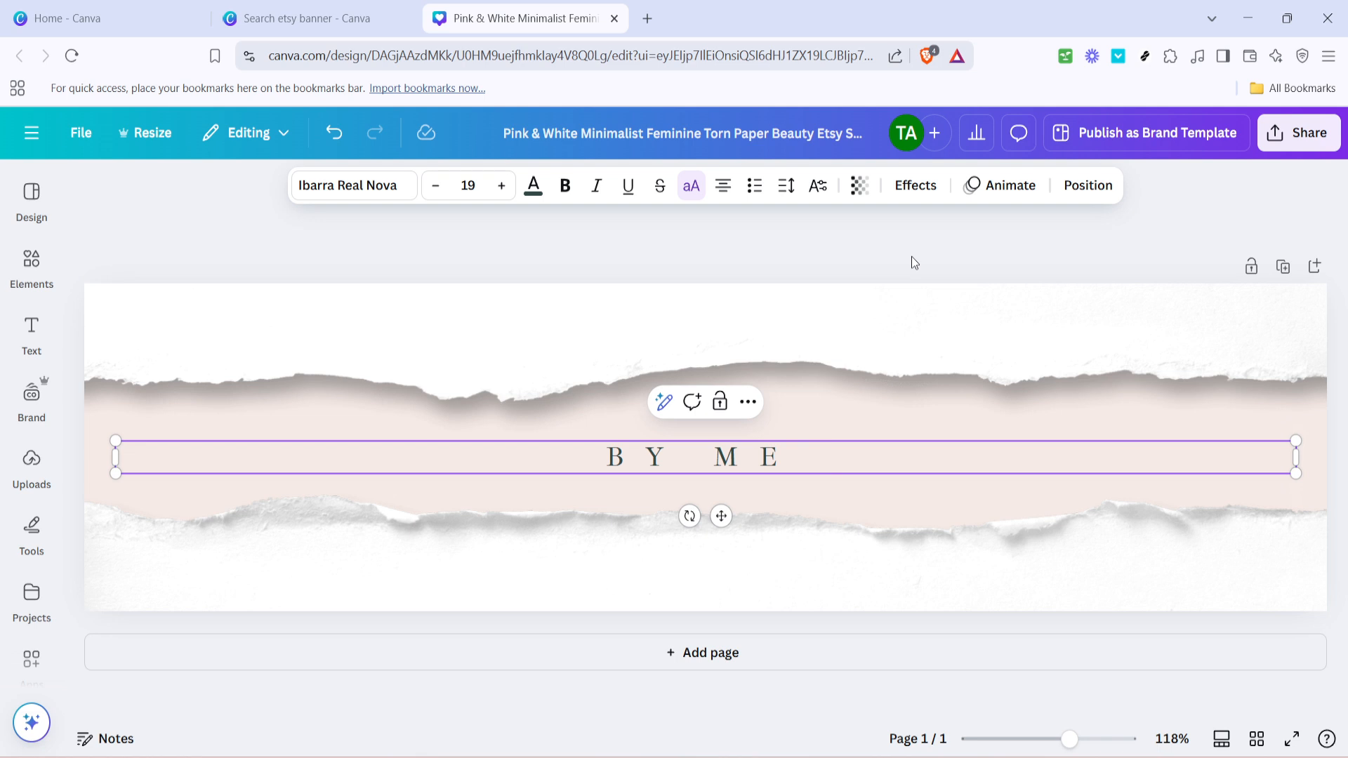
click(913, 263)
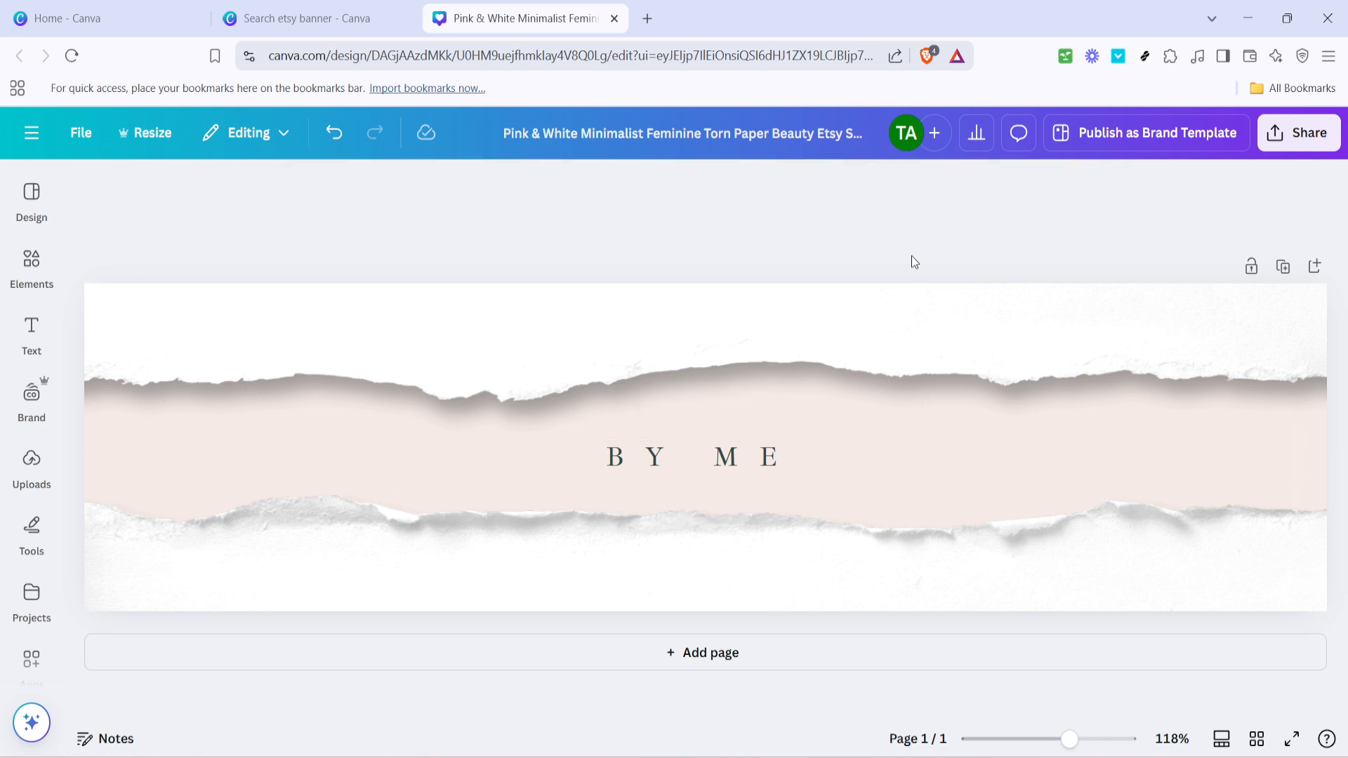